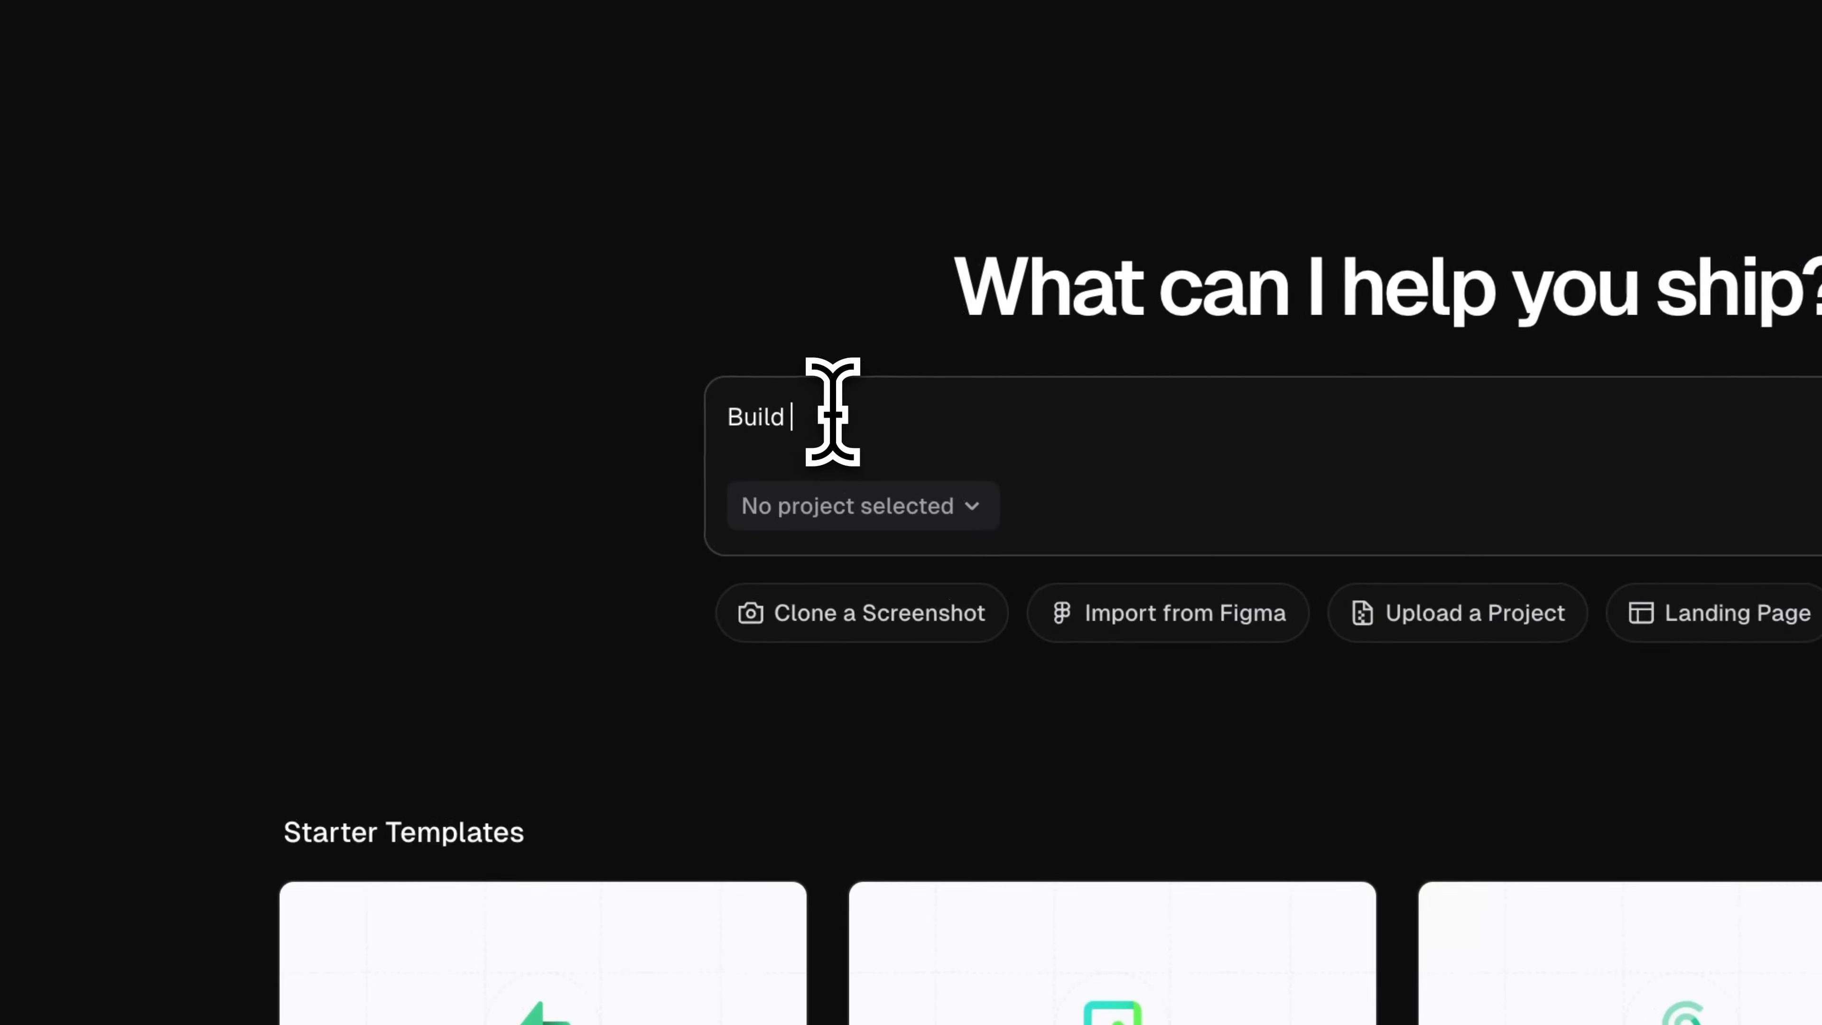
Step: Leave the half-started v0 prompt and start a fresh ChatGPT chat
{"action": "key", "text": "Return"}
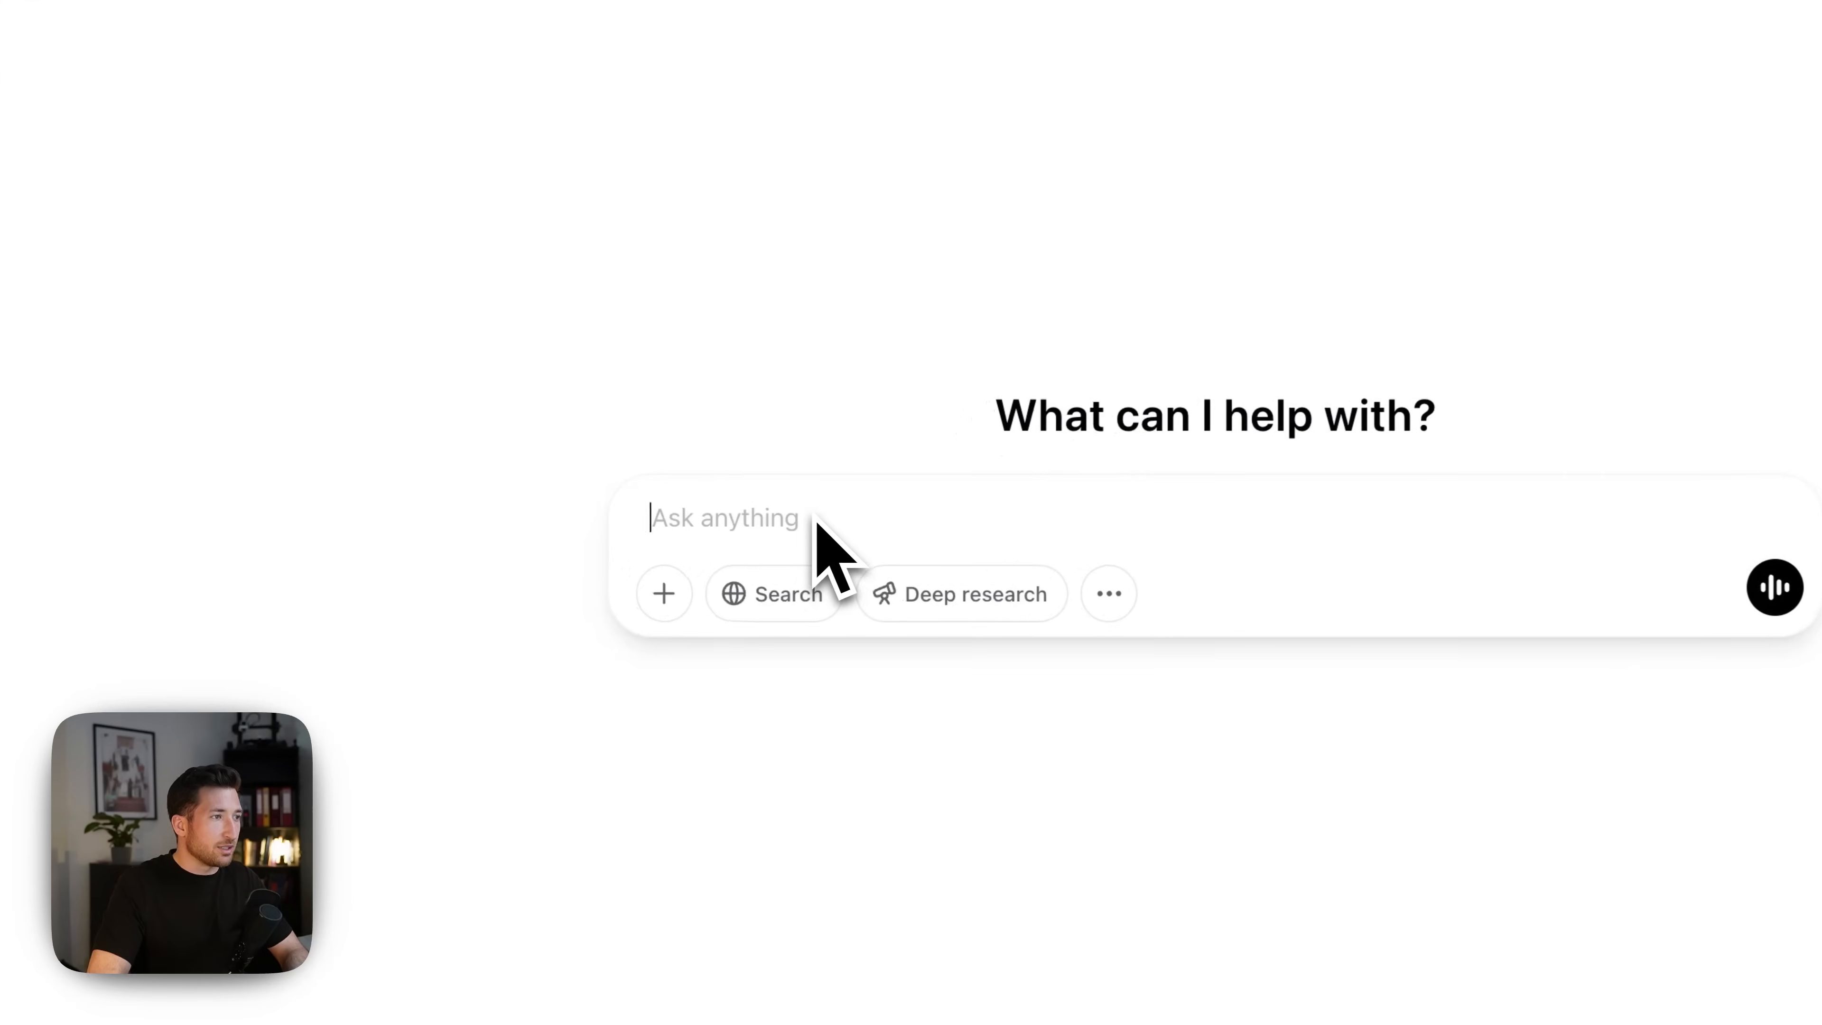
Step: Send ChatGPT the request for a minimal black-and-white user management dashboard prompt
{"action": "key", "text": "Return"}
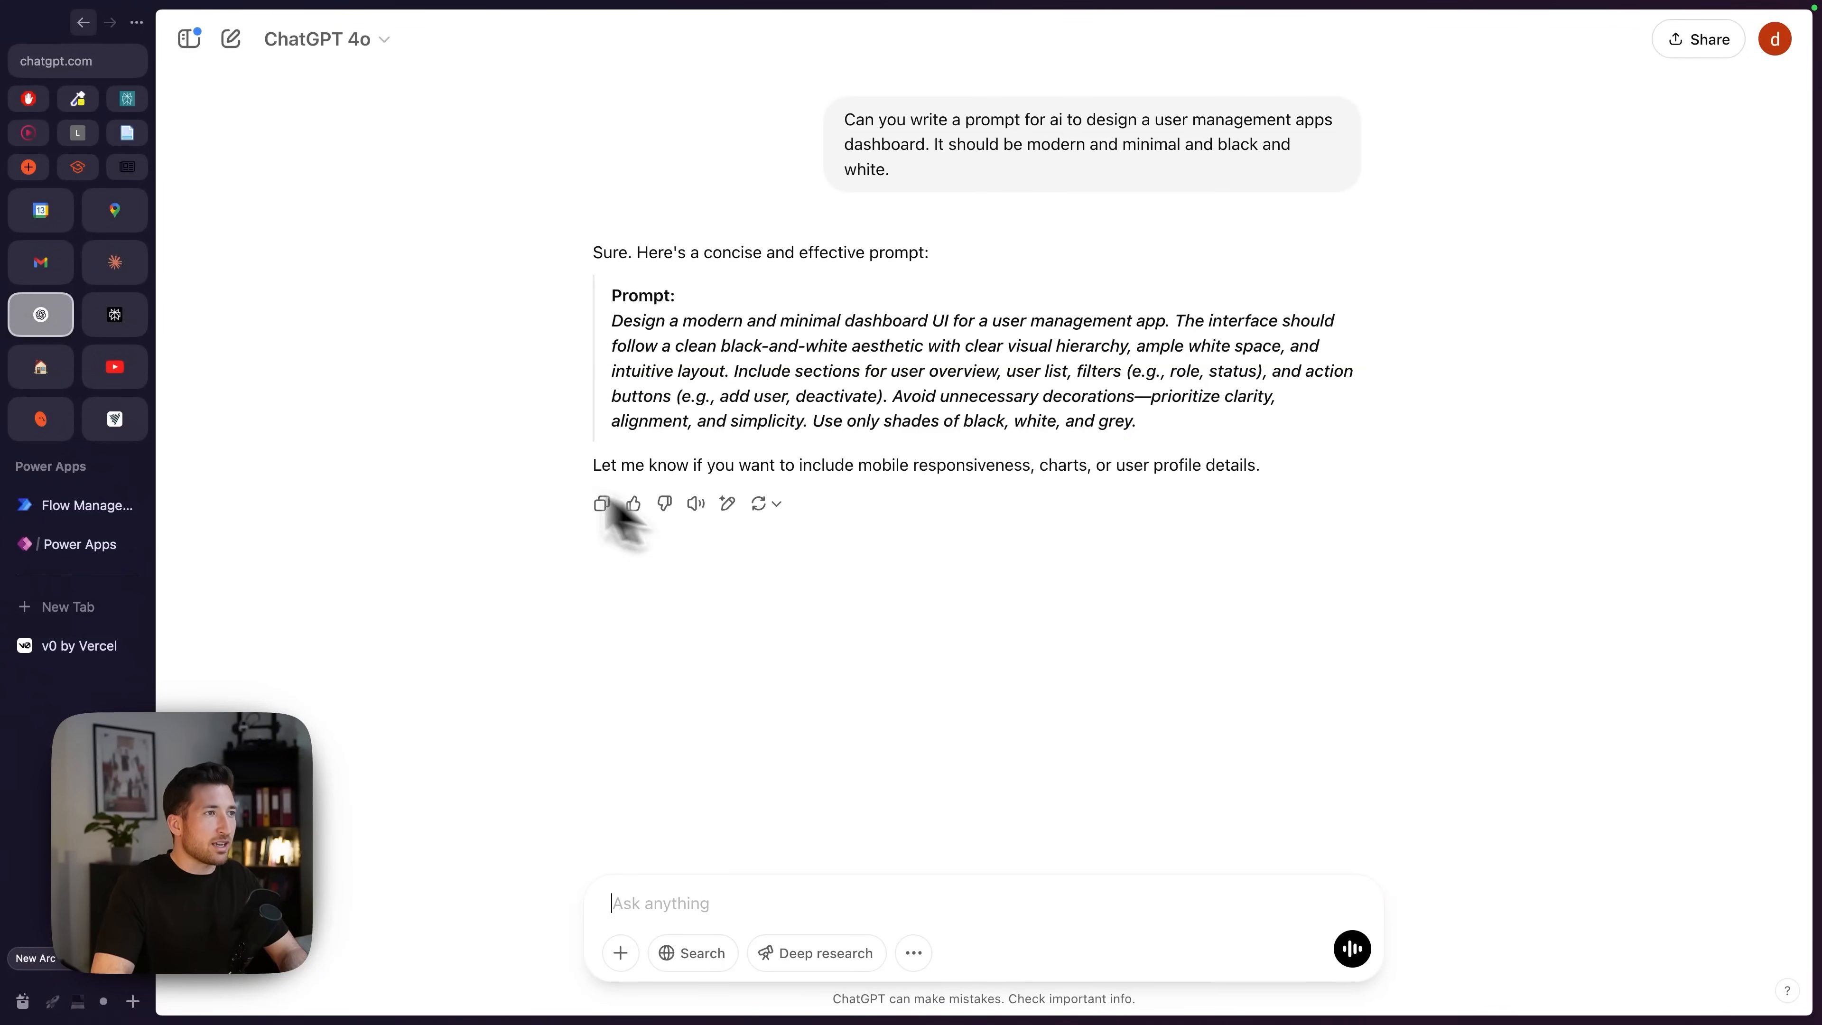
{"action": "mouse_move", "coordinate": [1010, 369]}
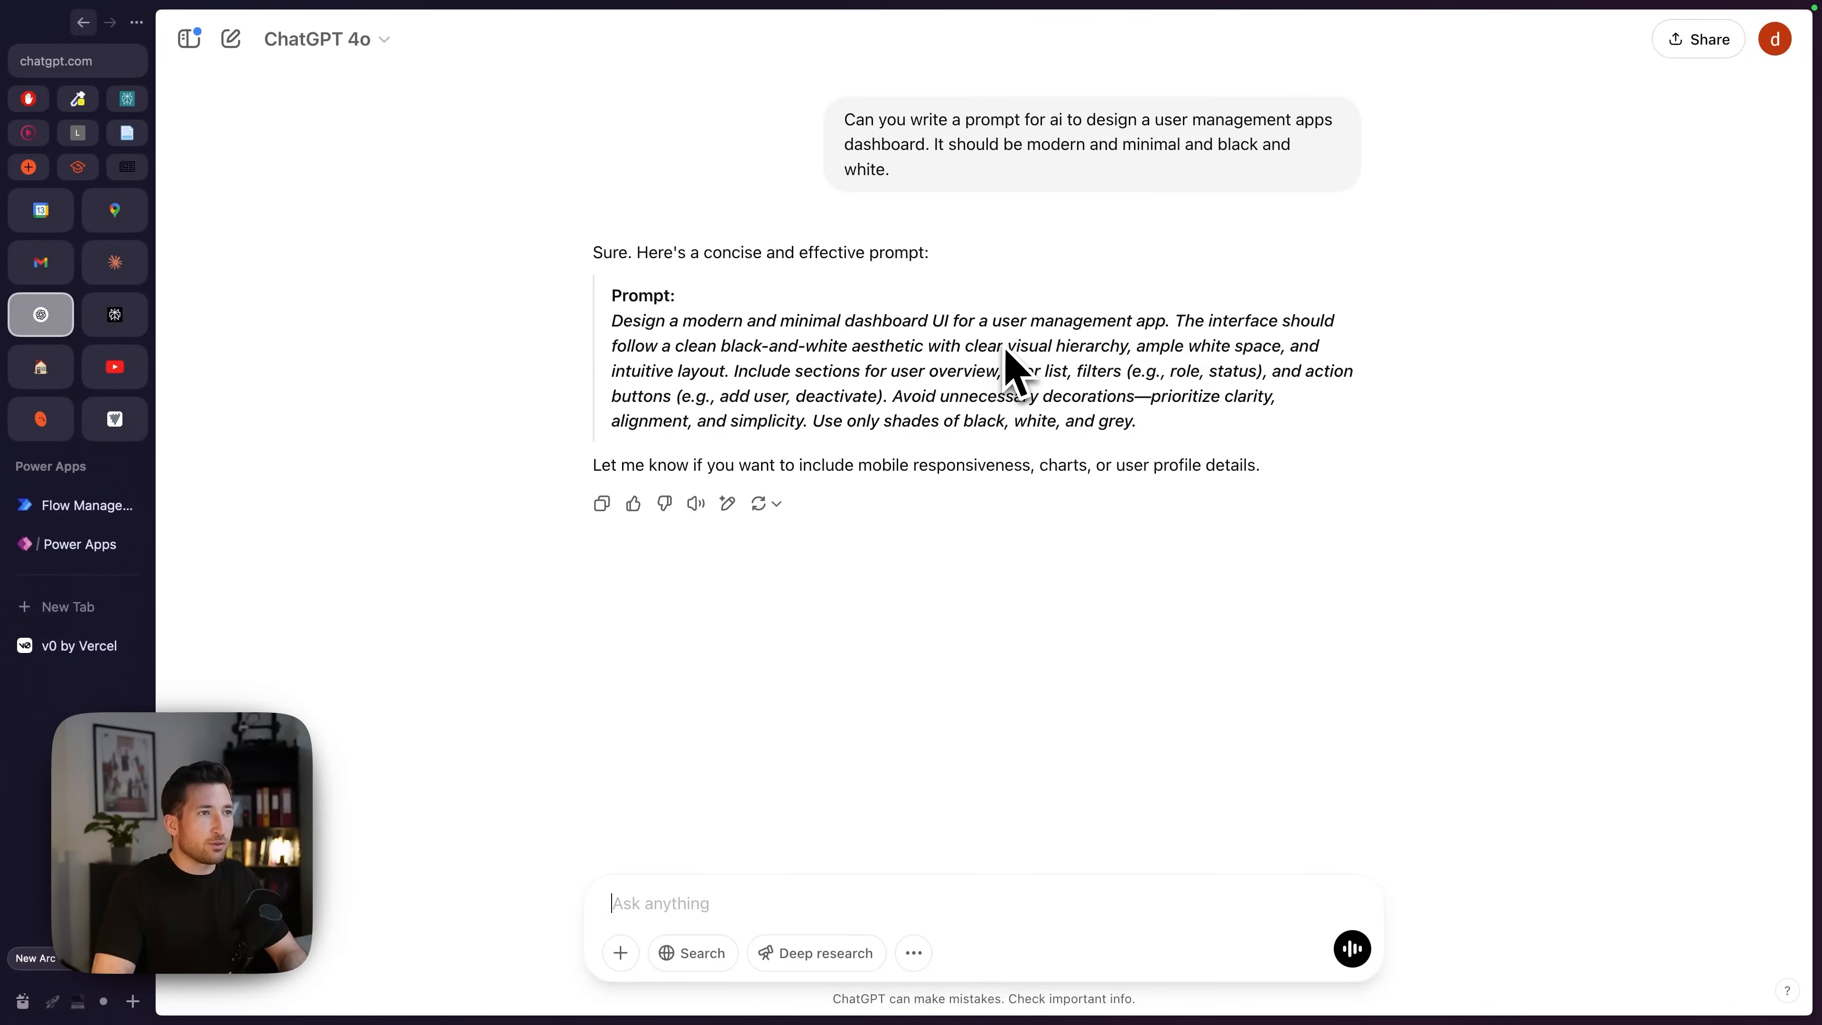
{"action": "mouse_move", "coordinate": [1176, 461]}
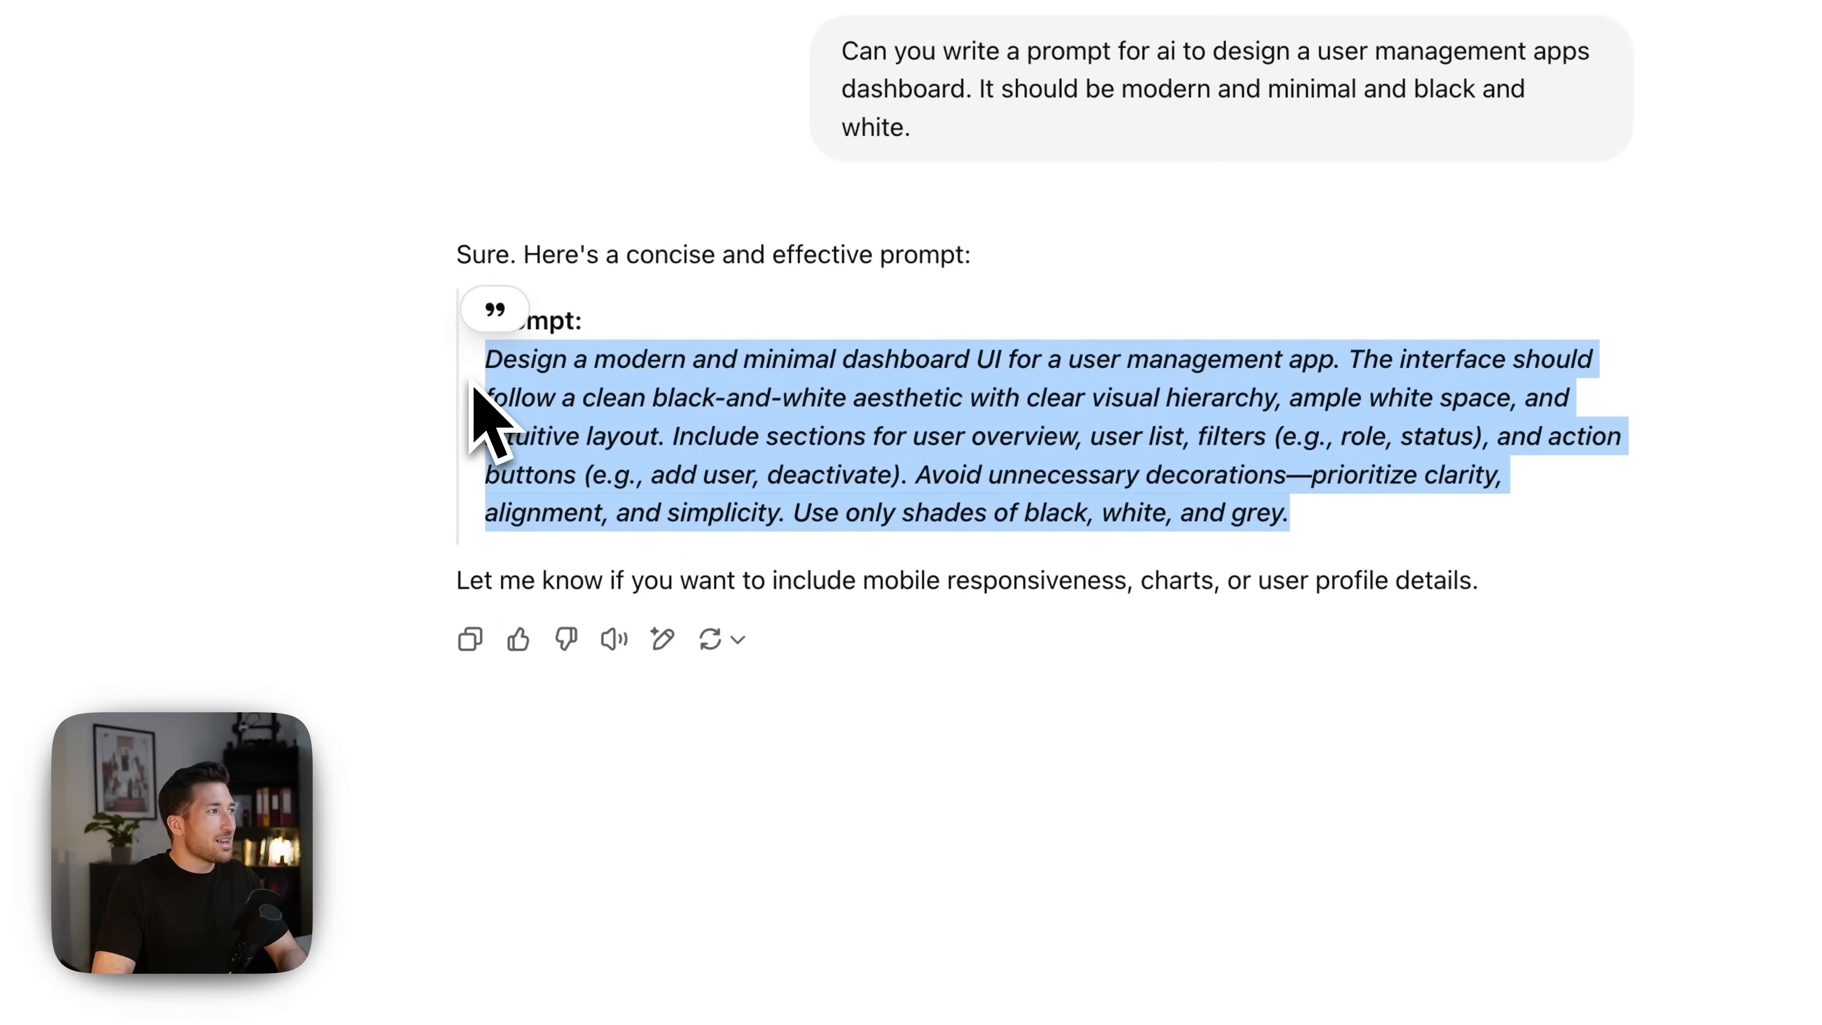
{"action": "mouse_move", "coordinate": [964, 512]}
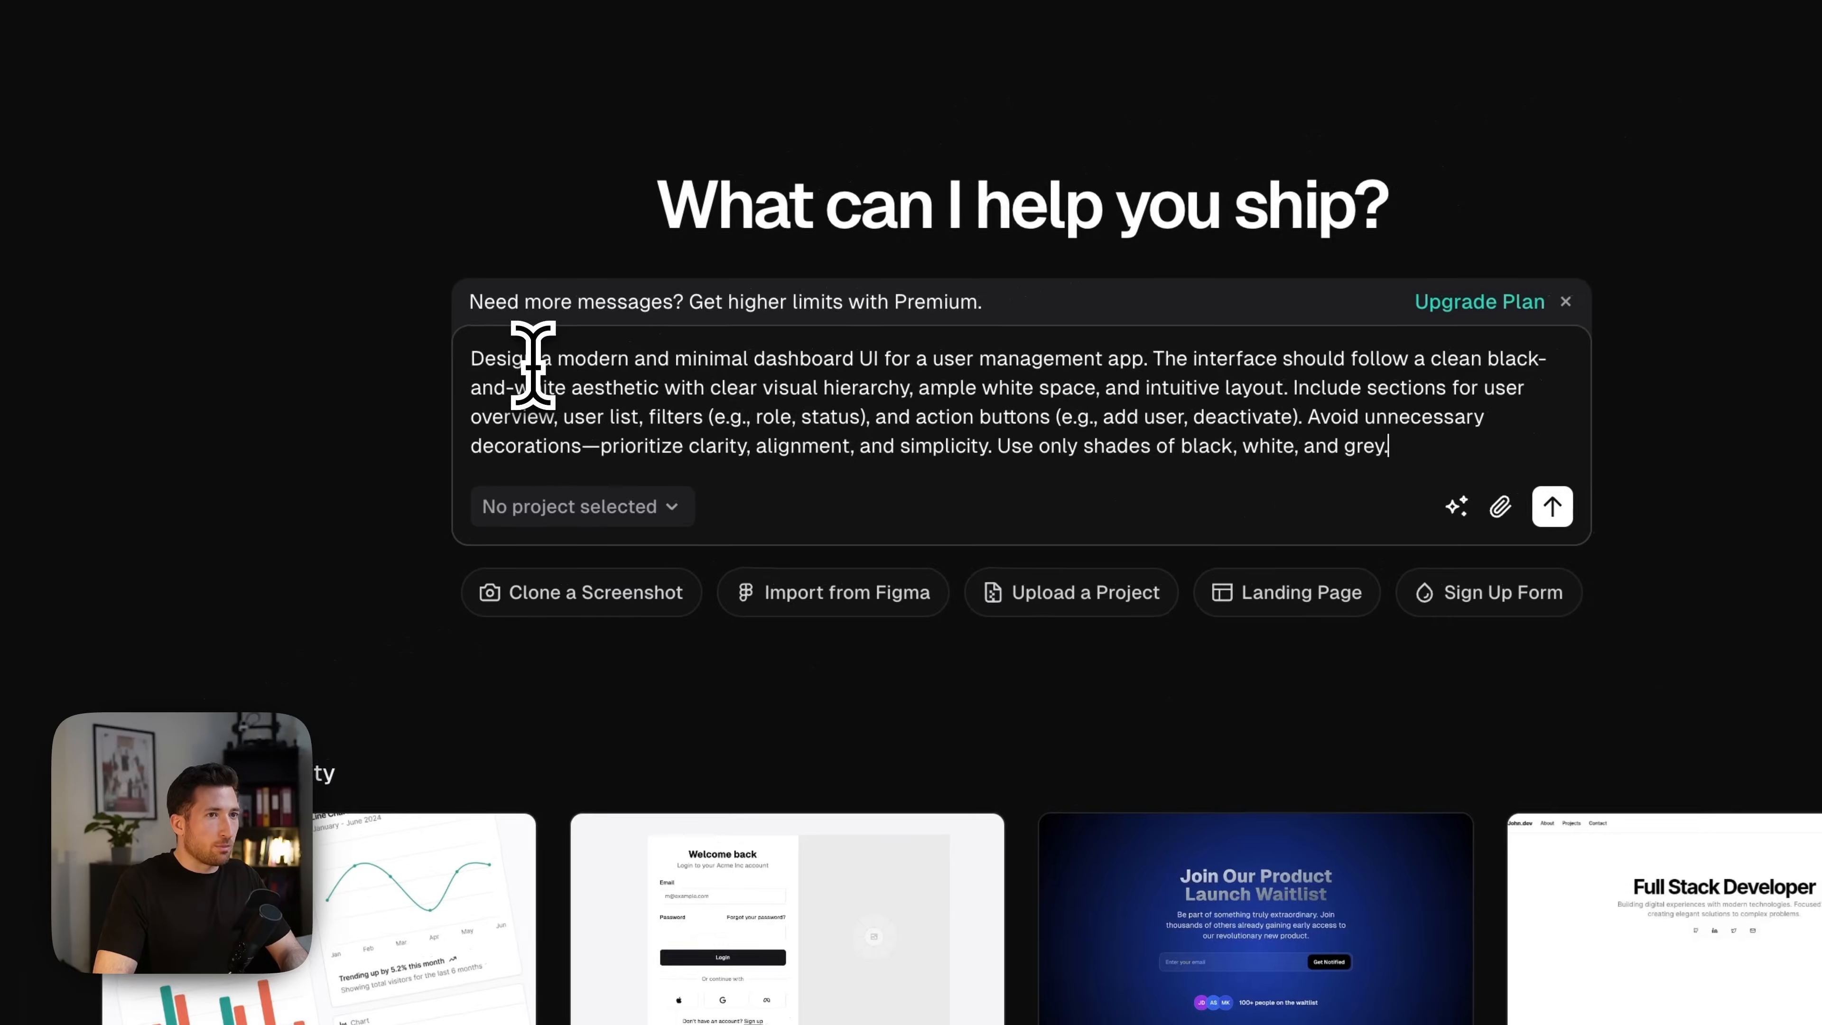
Step: Submit the pasted dashboard prompt in v0 and watch dashboard.tsx and tailwind.config.ts generate, then view the live preview
{"action": "left_click", "coordinate": [1551, 506]}
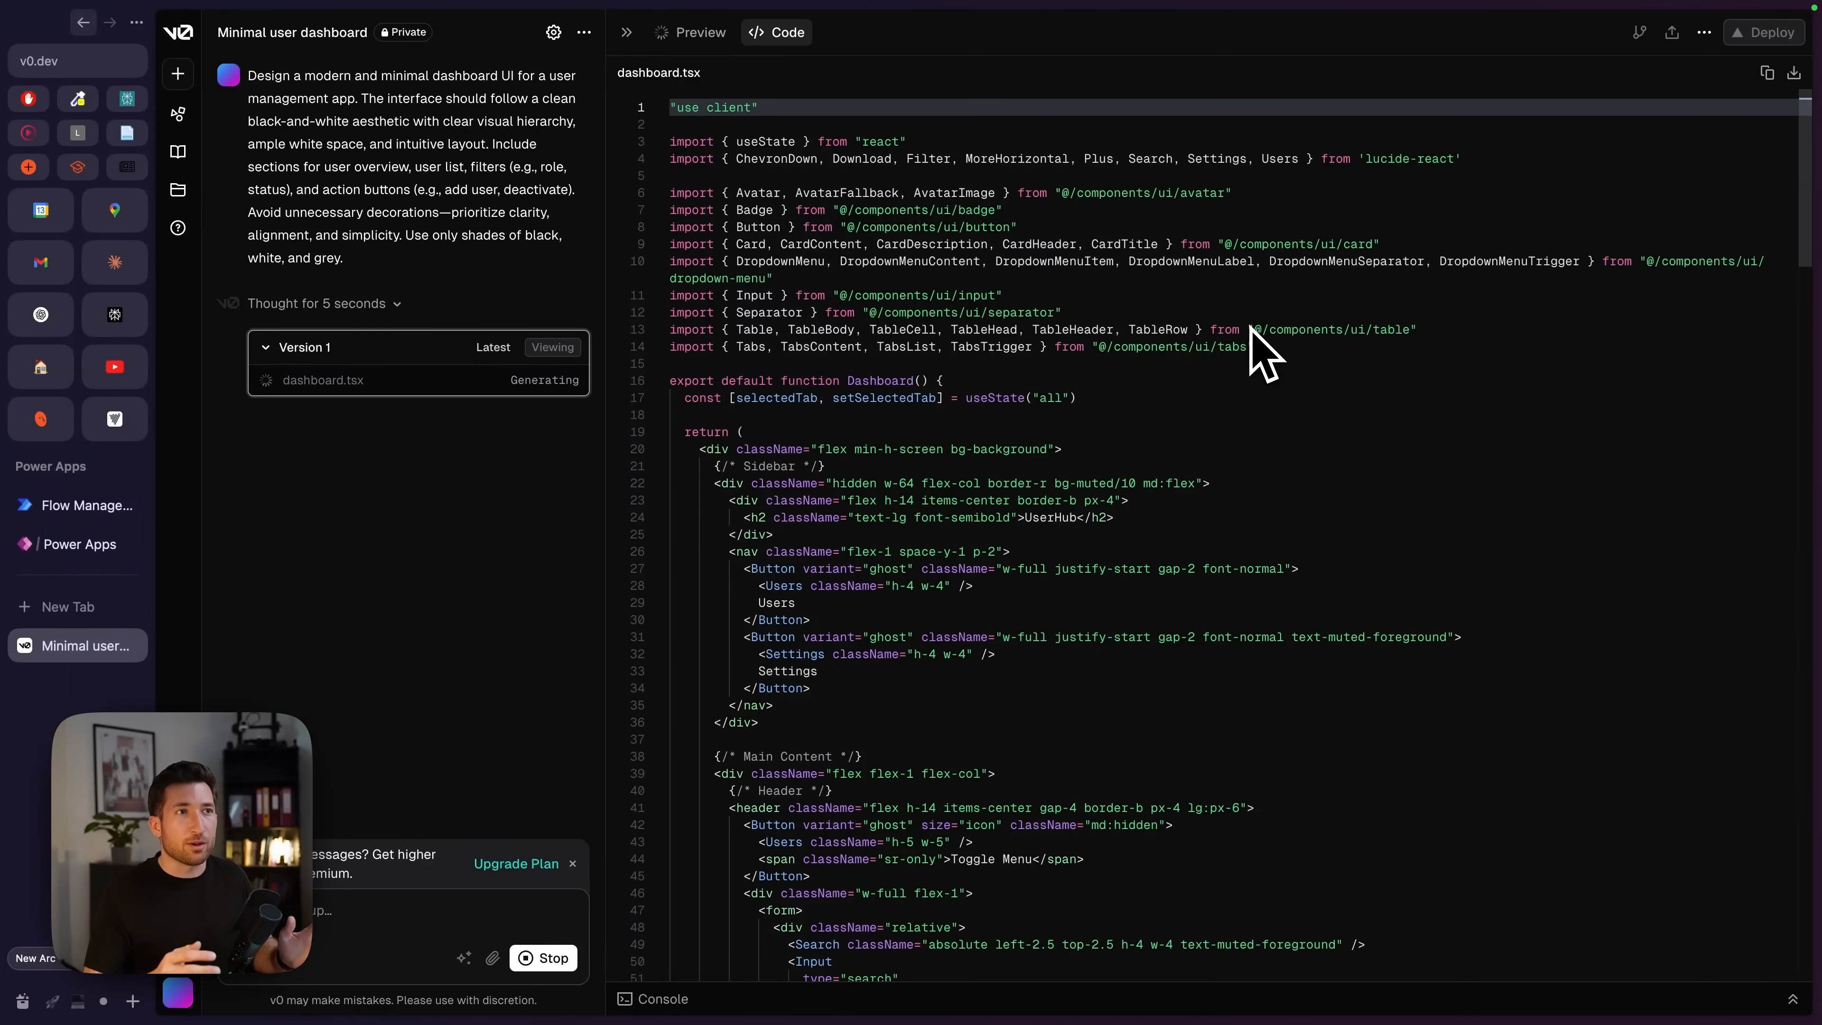
{"action": "scroll", "scroll_direction": "down", "scroll_amount": 3}
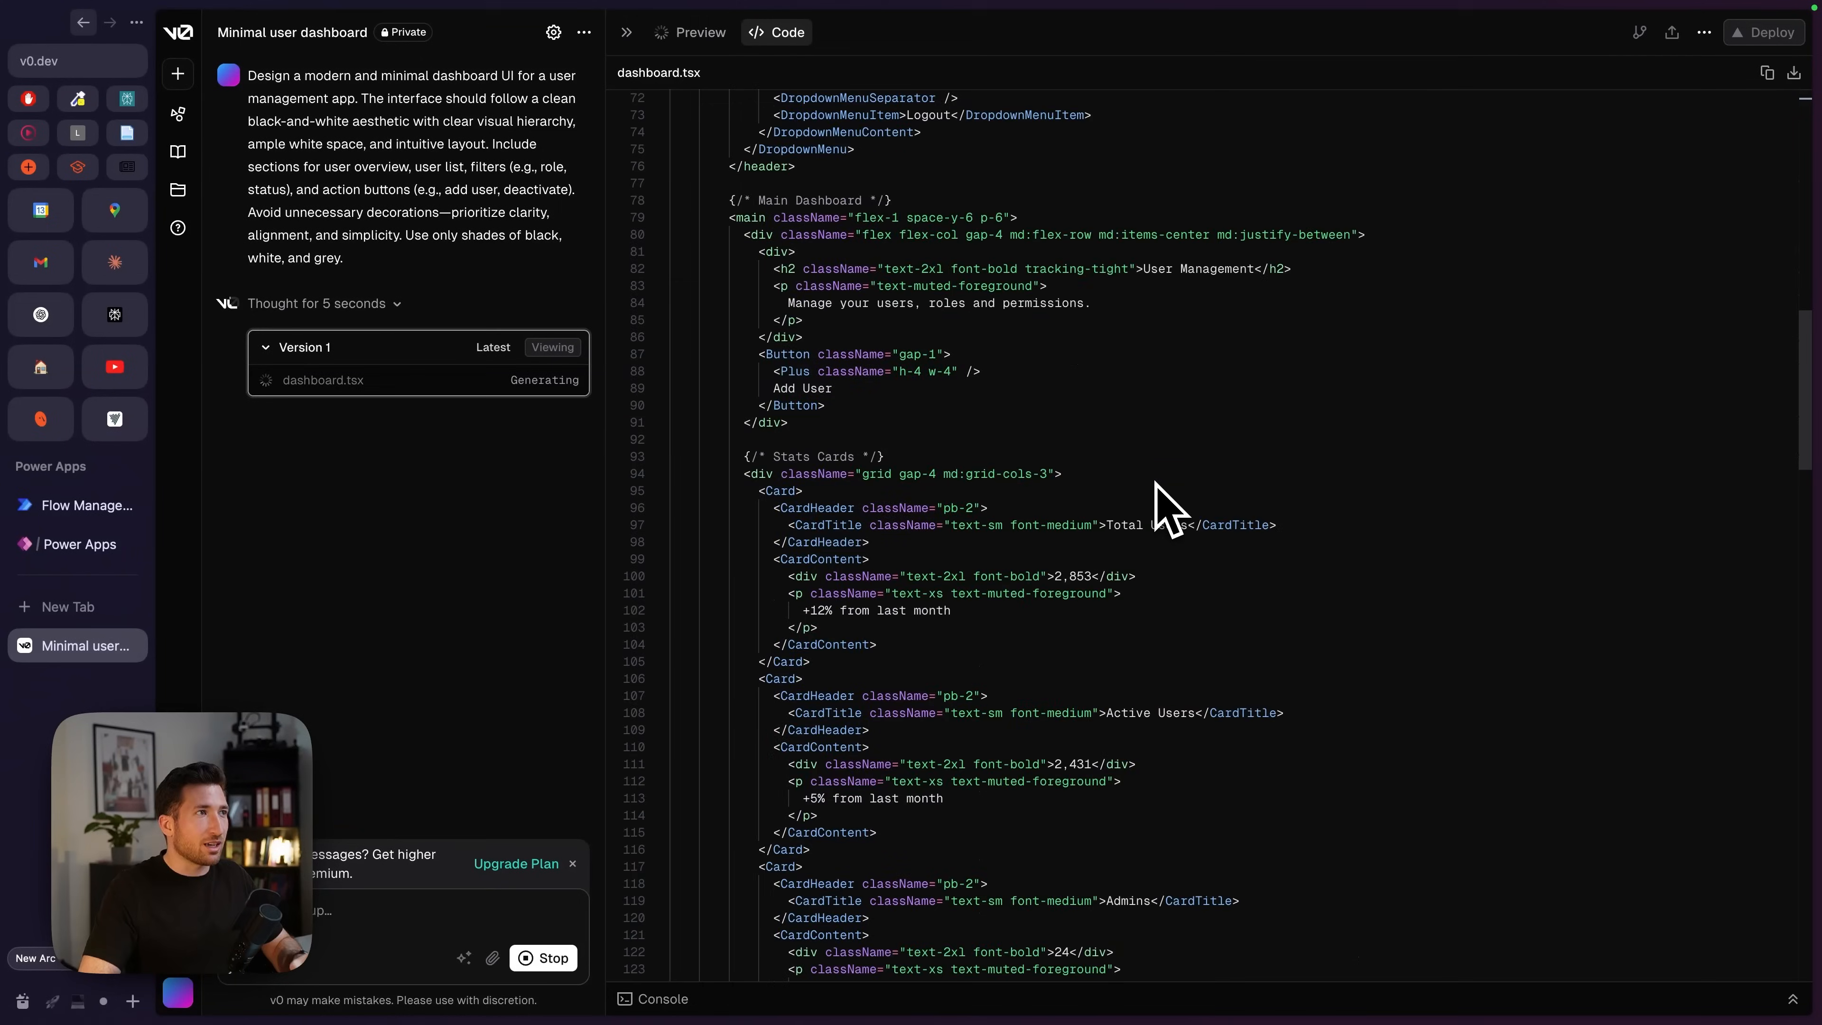
{"action": "scroll", "scroll_direction": "down", "scroll_amount": 3}
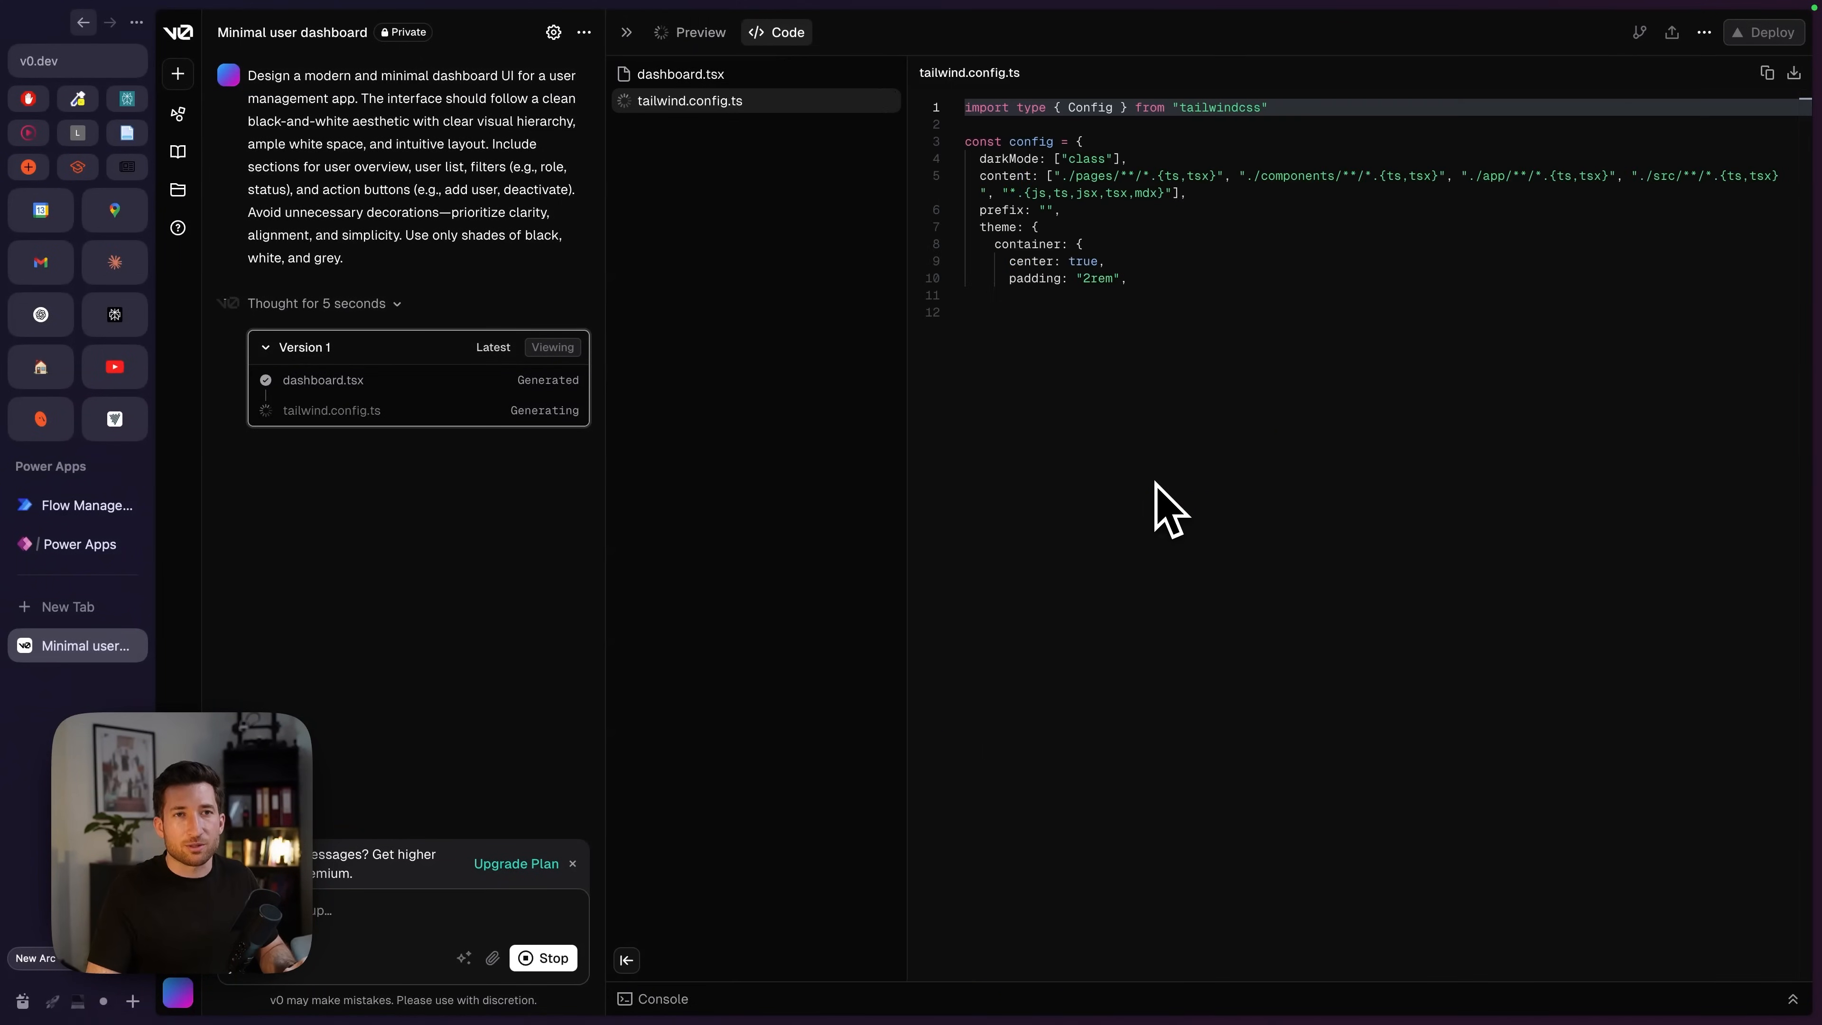
{"action": "left_click", "coordinate": [698, 31]}
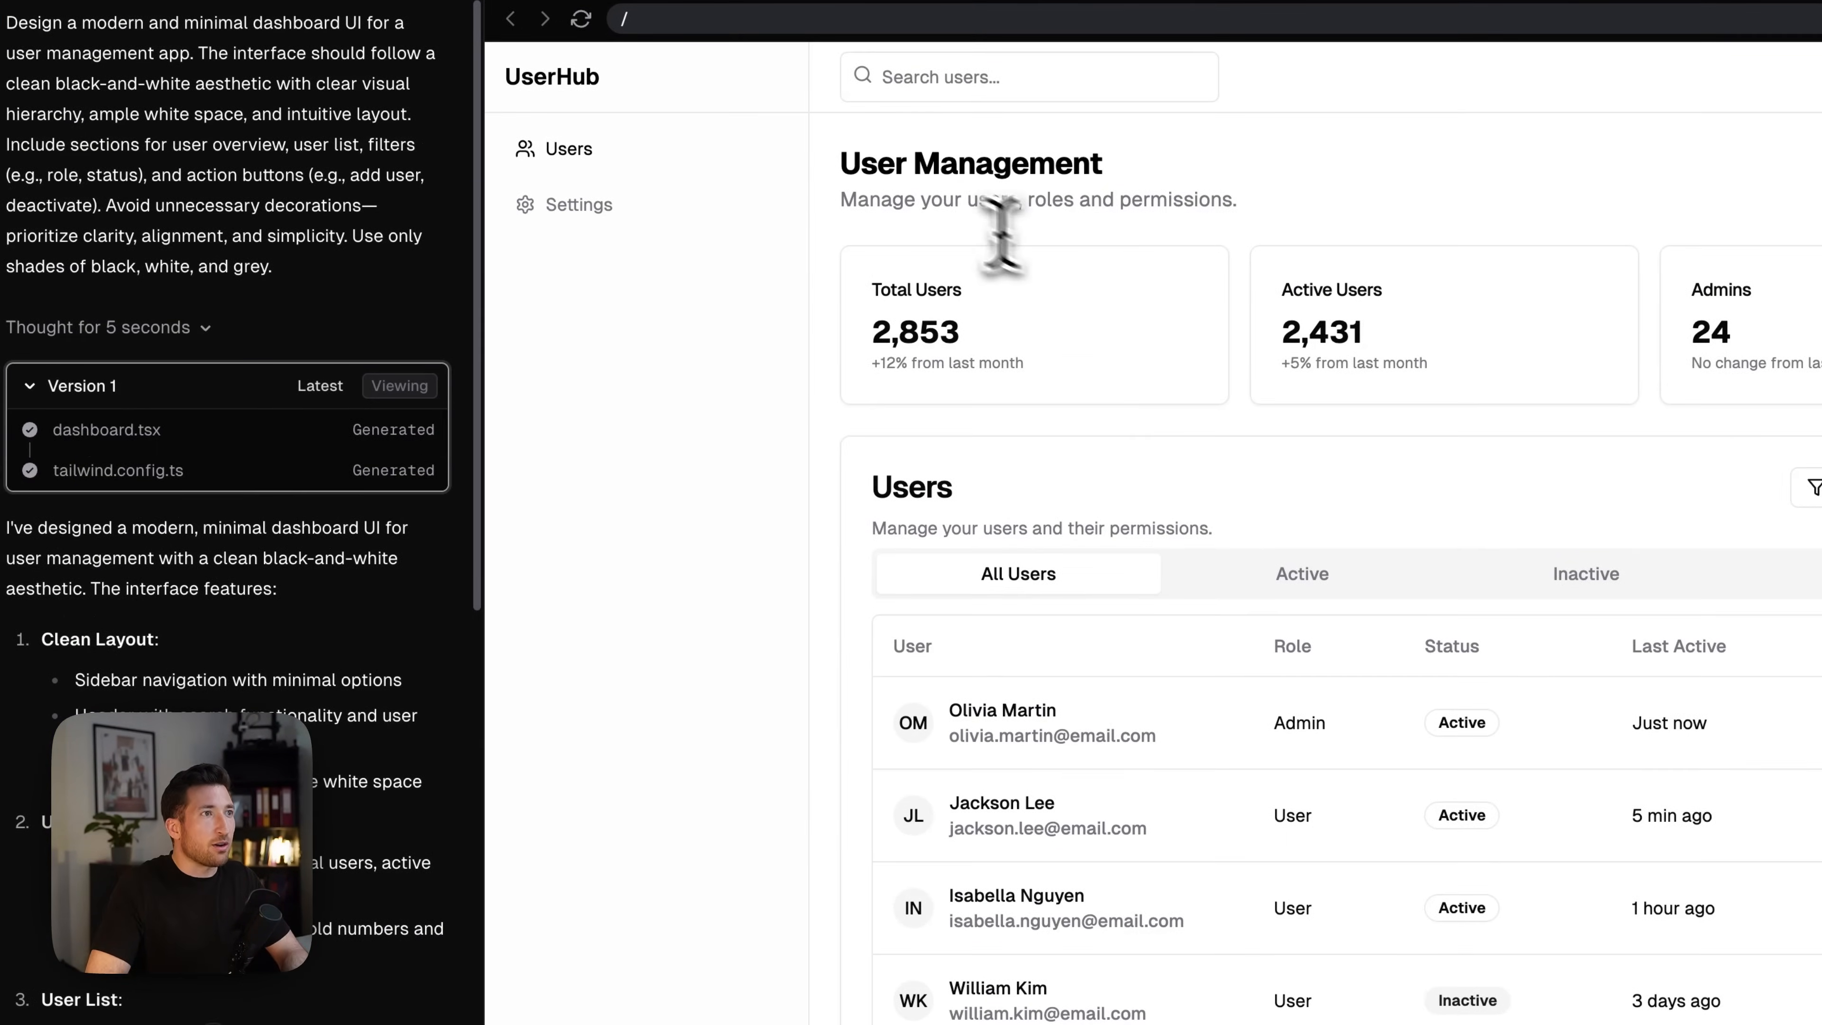
{"action": "mouse_move", "coordinate": [627, 105]}
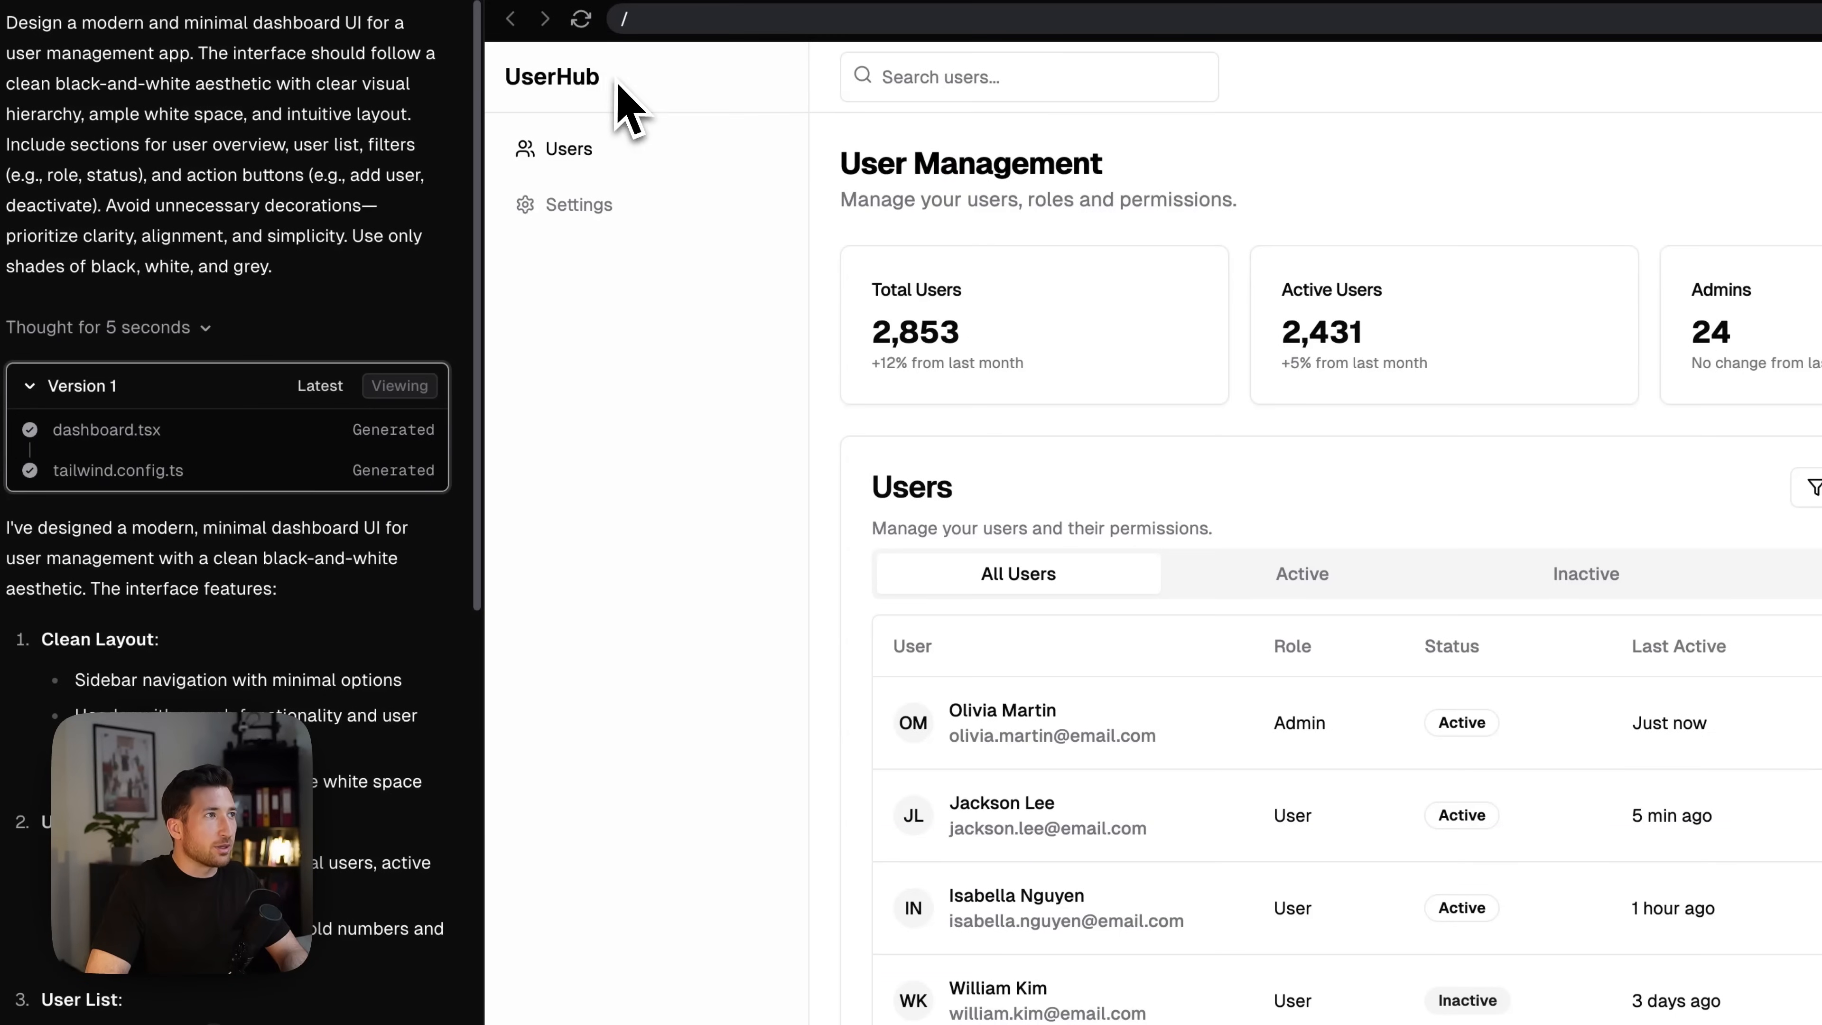
{"action": "mouse_move", "coordinate": [695, 134]}
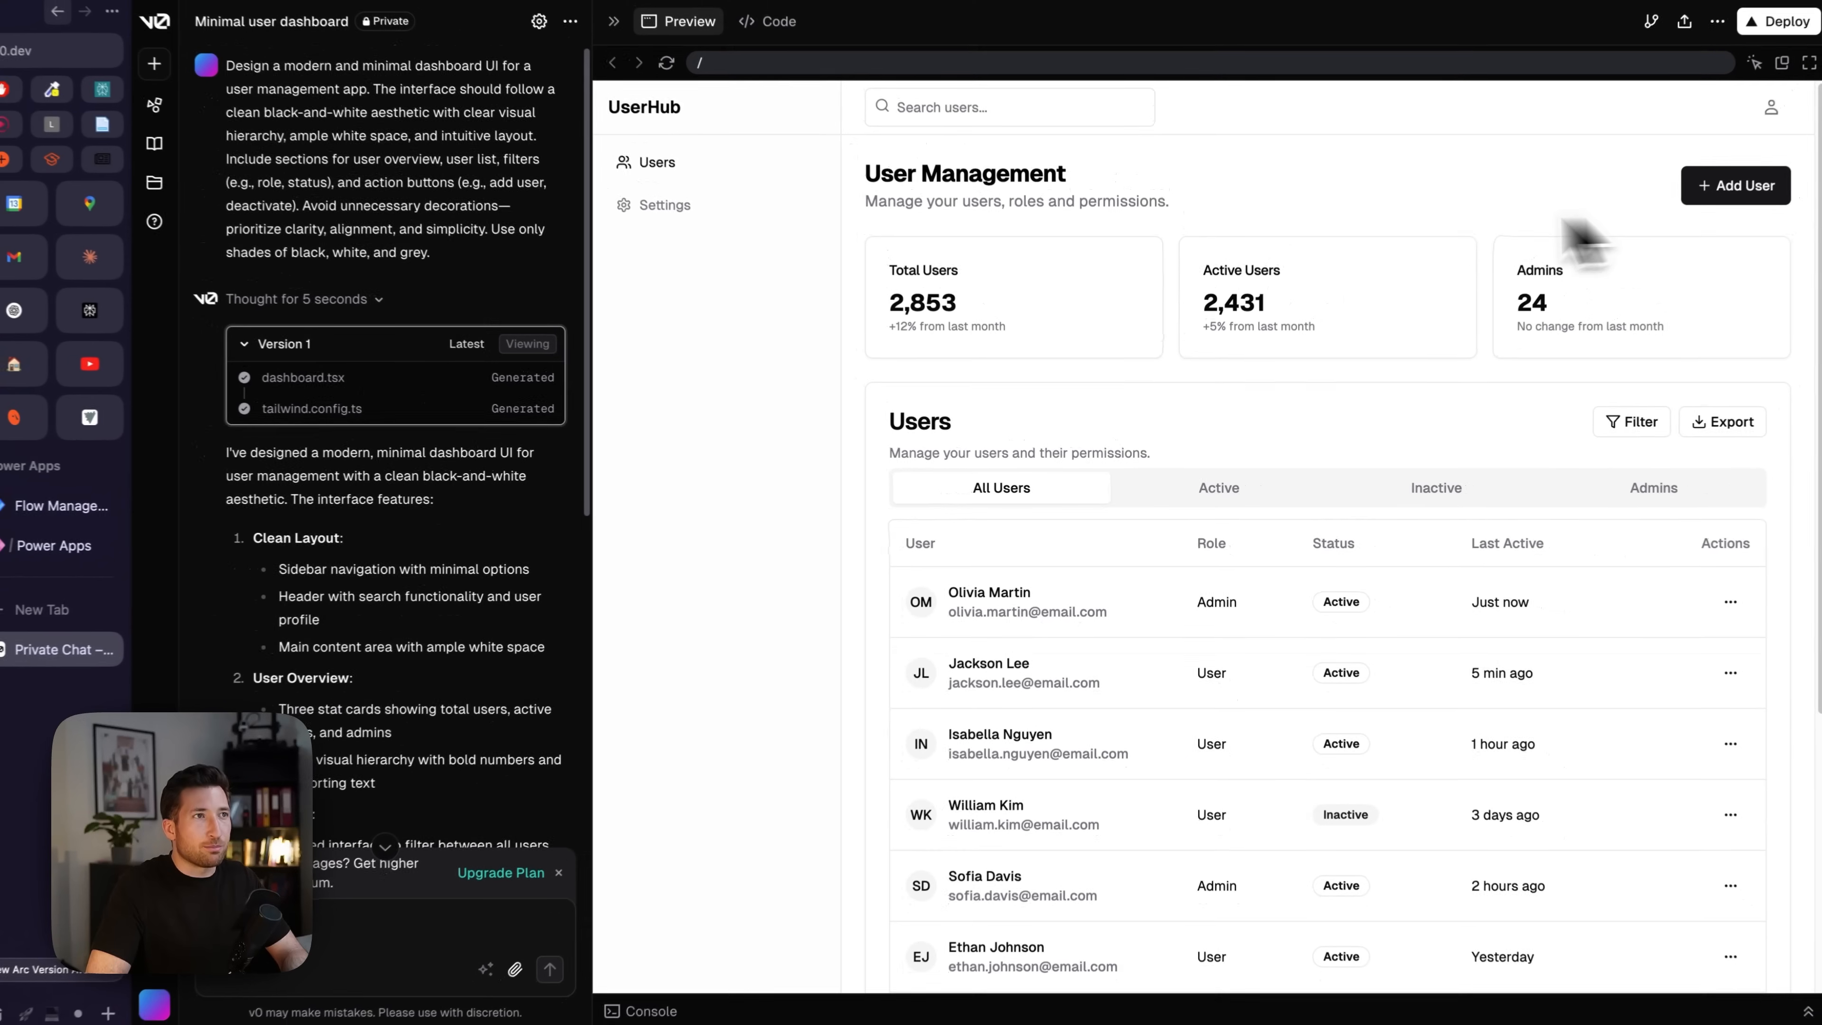
Step: Try the Inactive status filter on the UserHub users, review the code files, and return to the preview
{"action": "scroll", "scroll_direction": "down", "scroll_amount": 3}
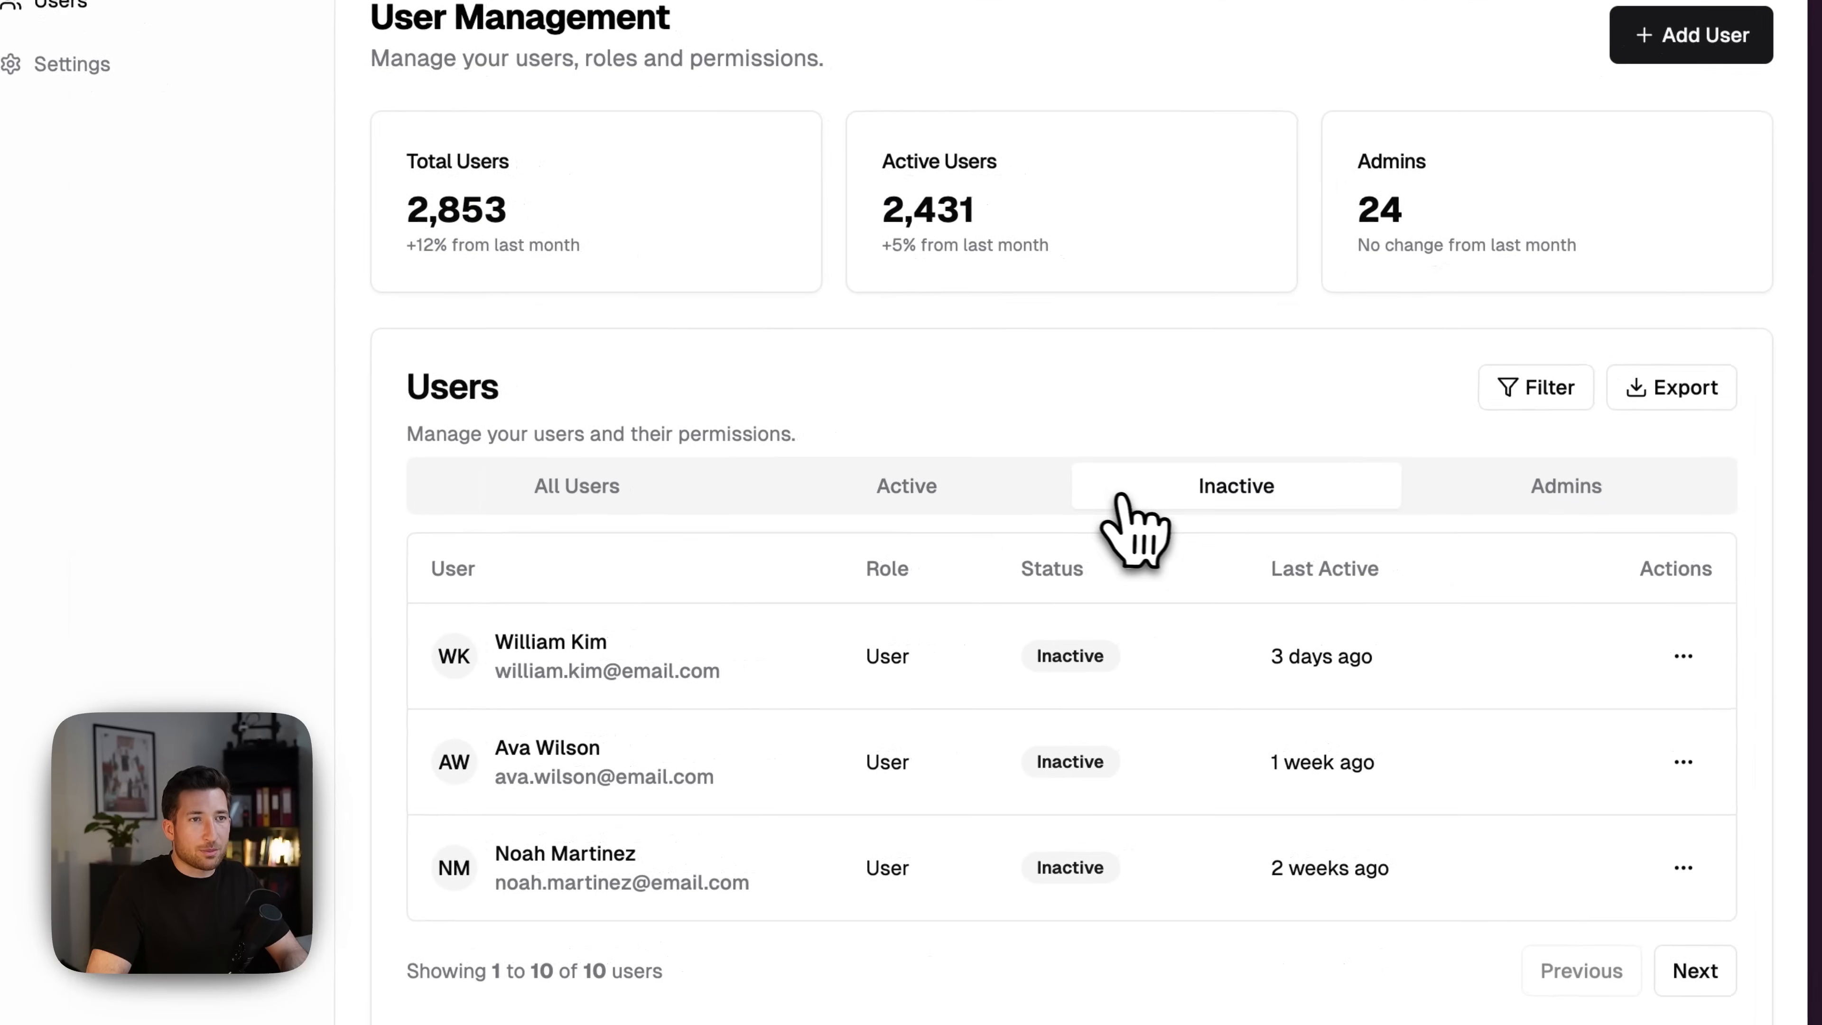
{"action": "left_click", "coordinate": [576, 486]}
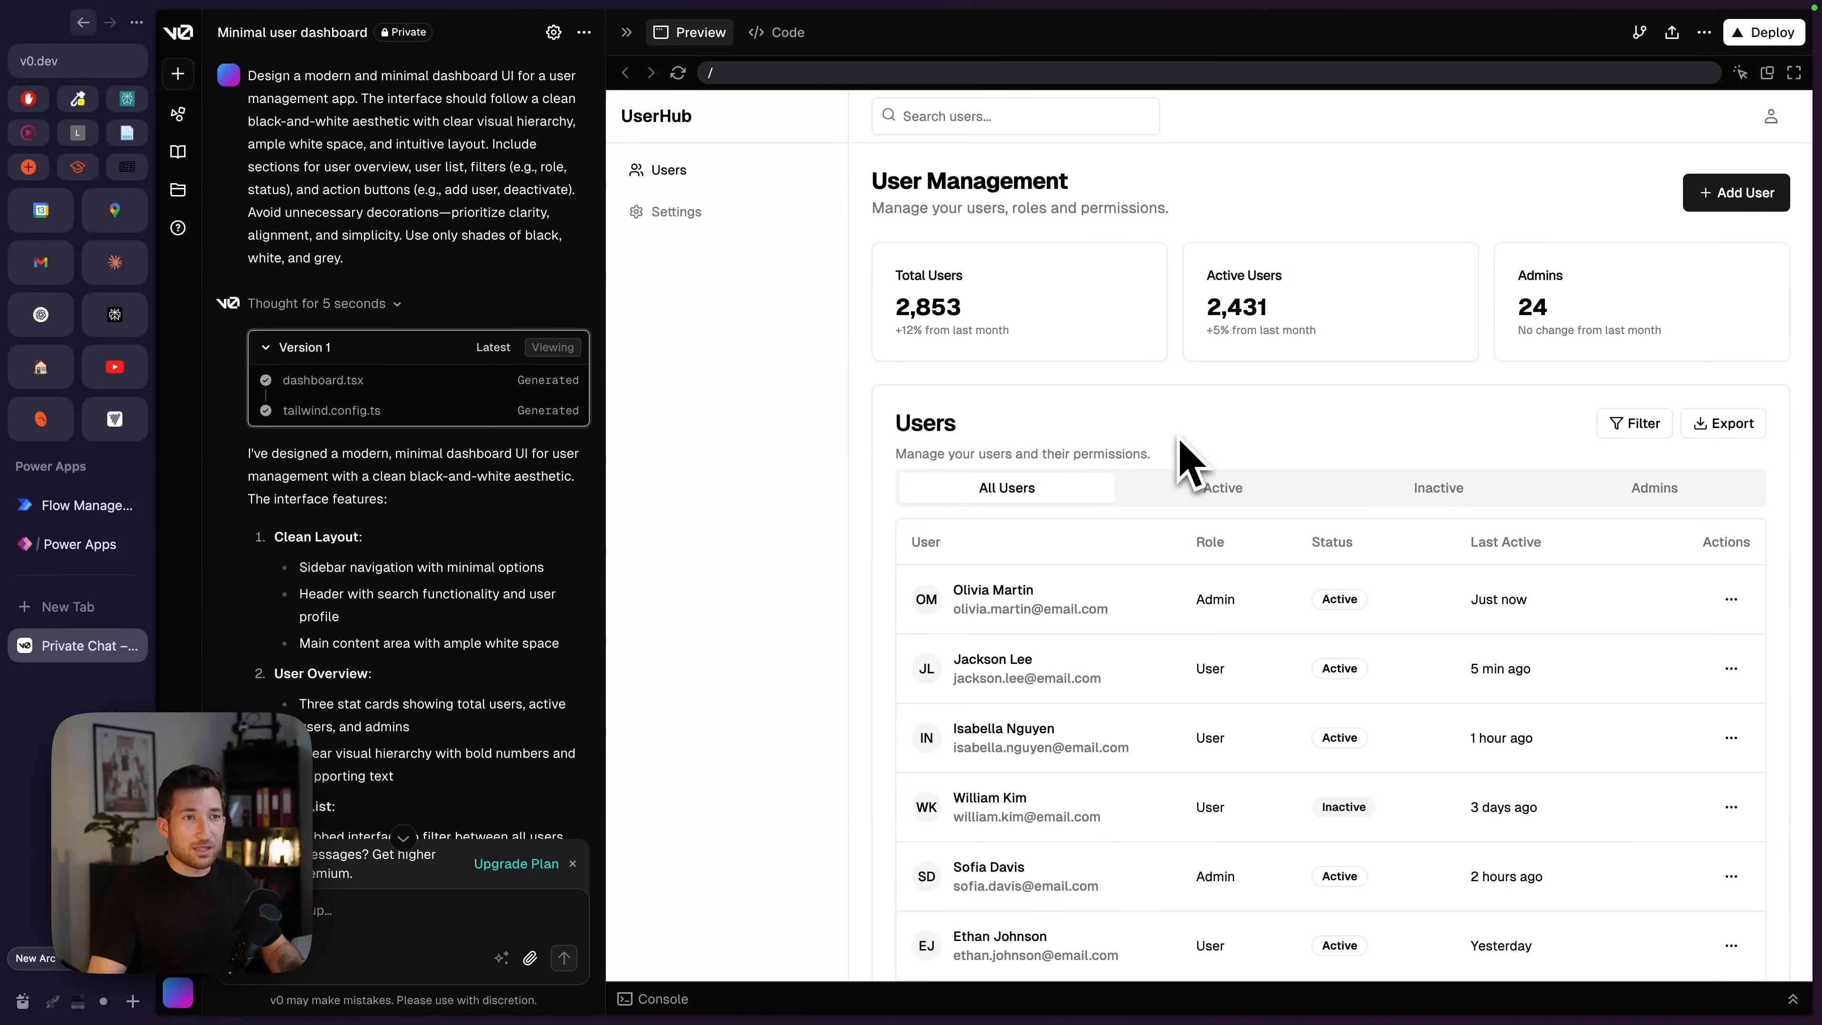
{"action": "mouse_move", "coordinate": [1182, 453]}
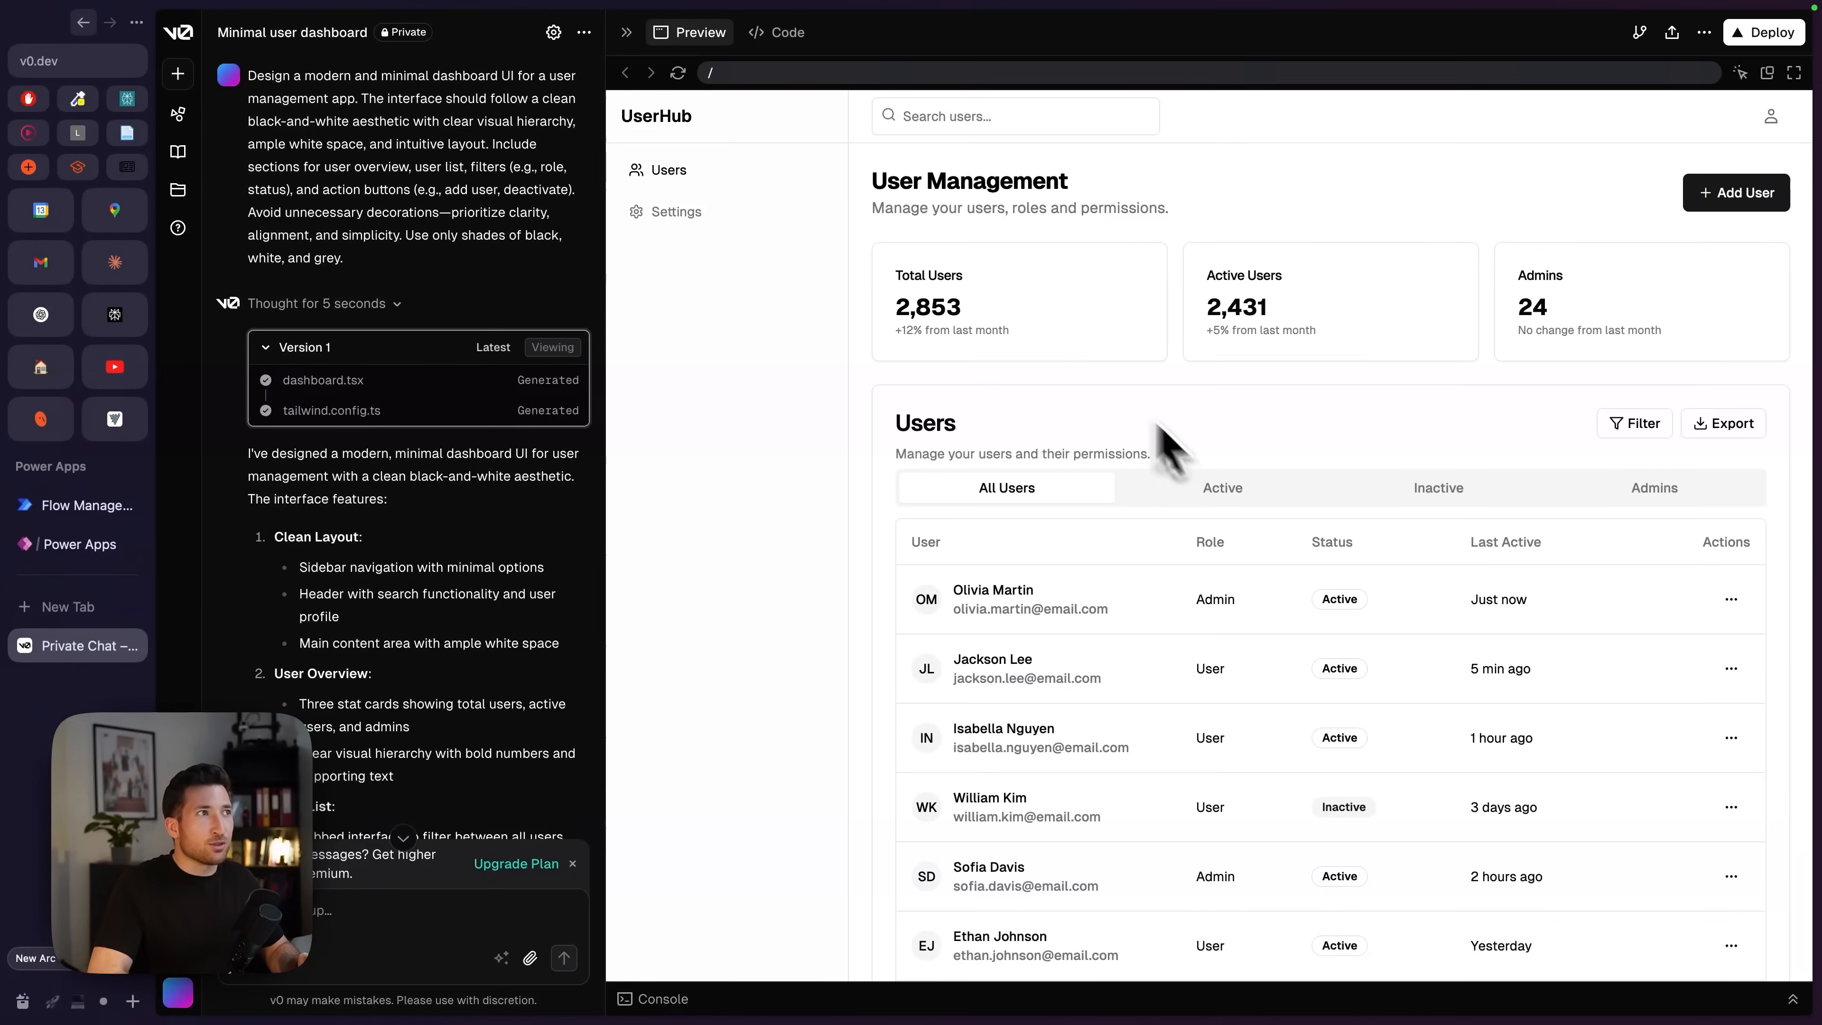
{"action": "left_click", "coordinate": [778, 31]}
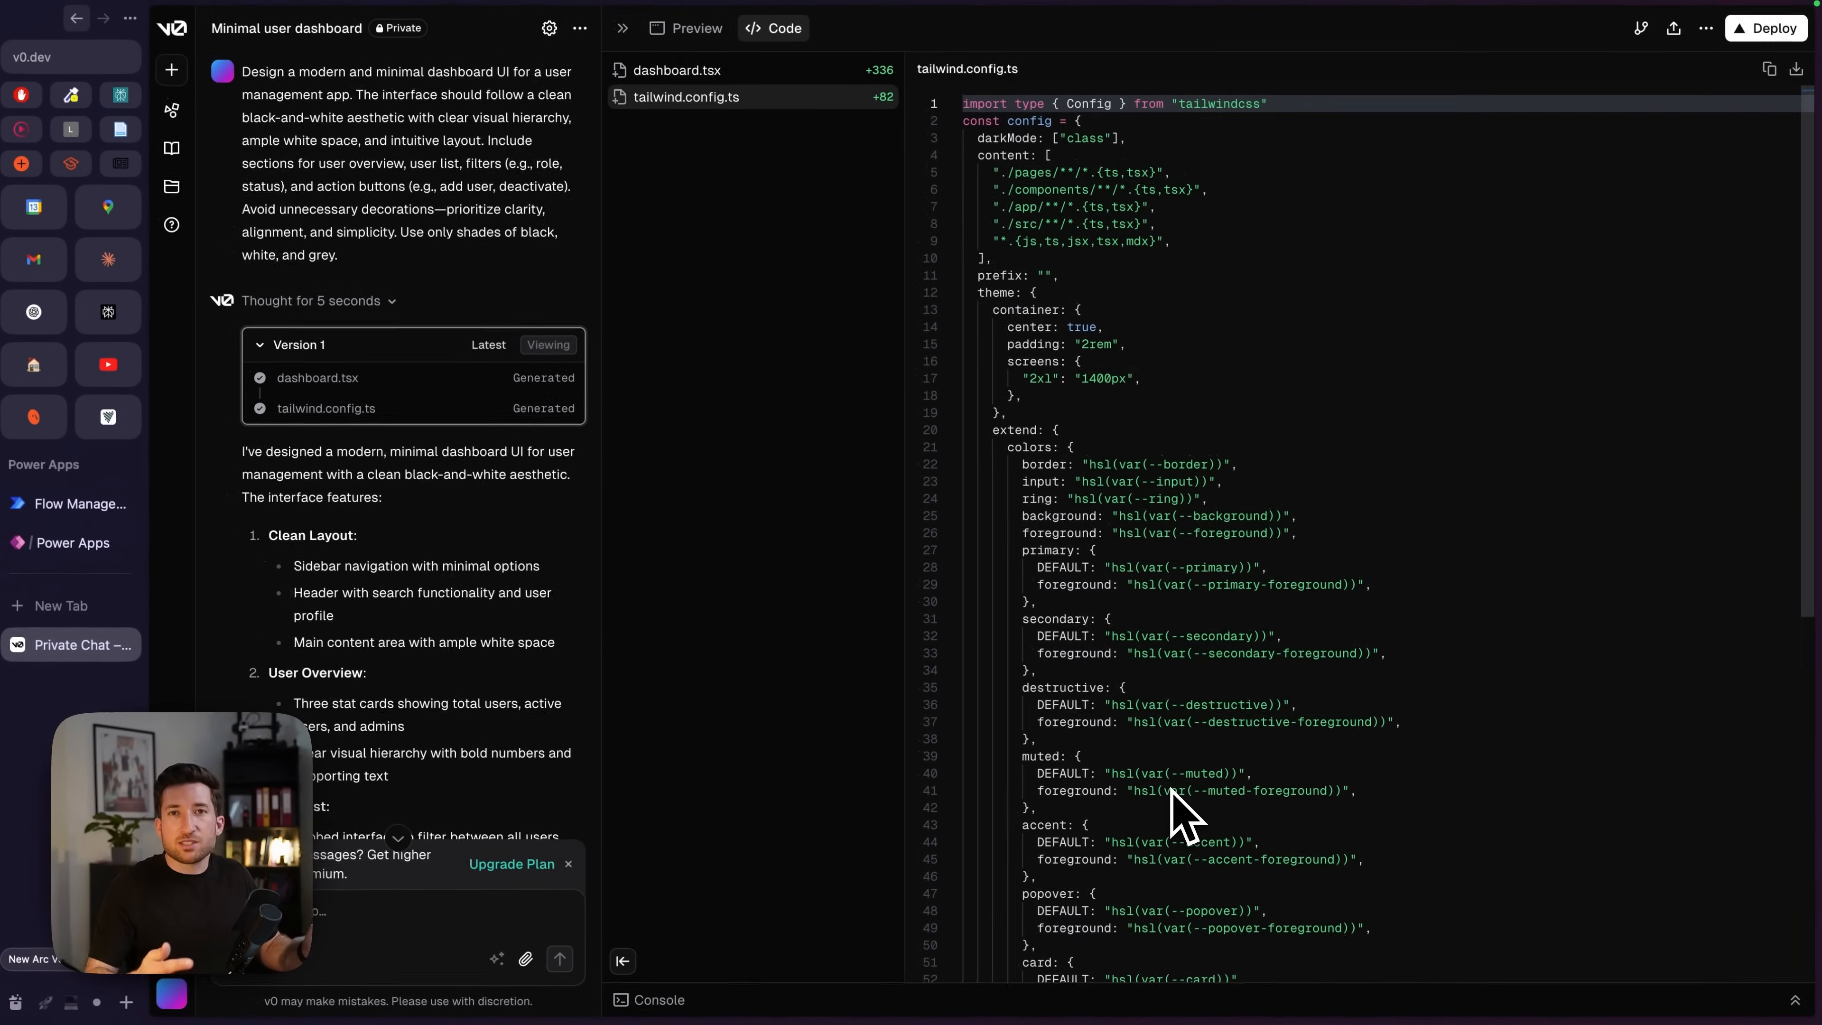
{"action": "left_click", "coordinate": [694, 31]}
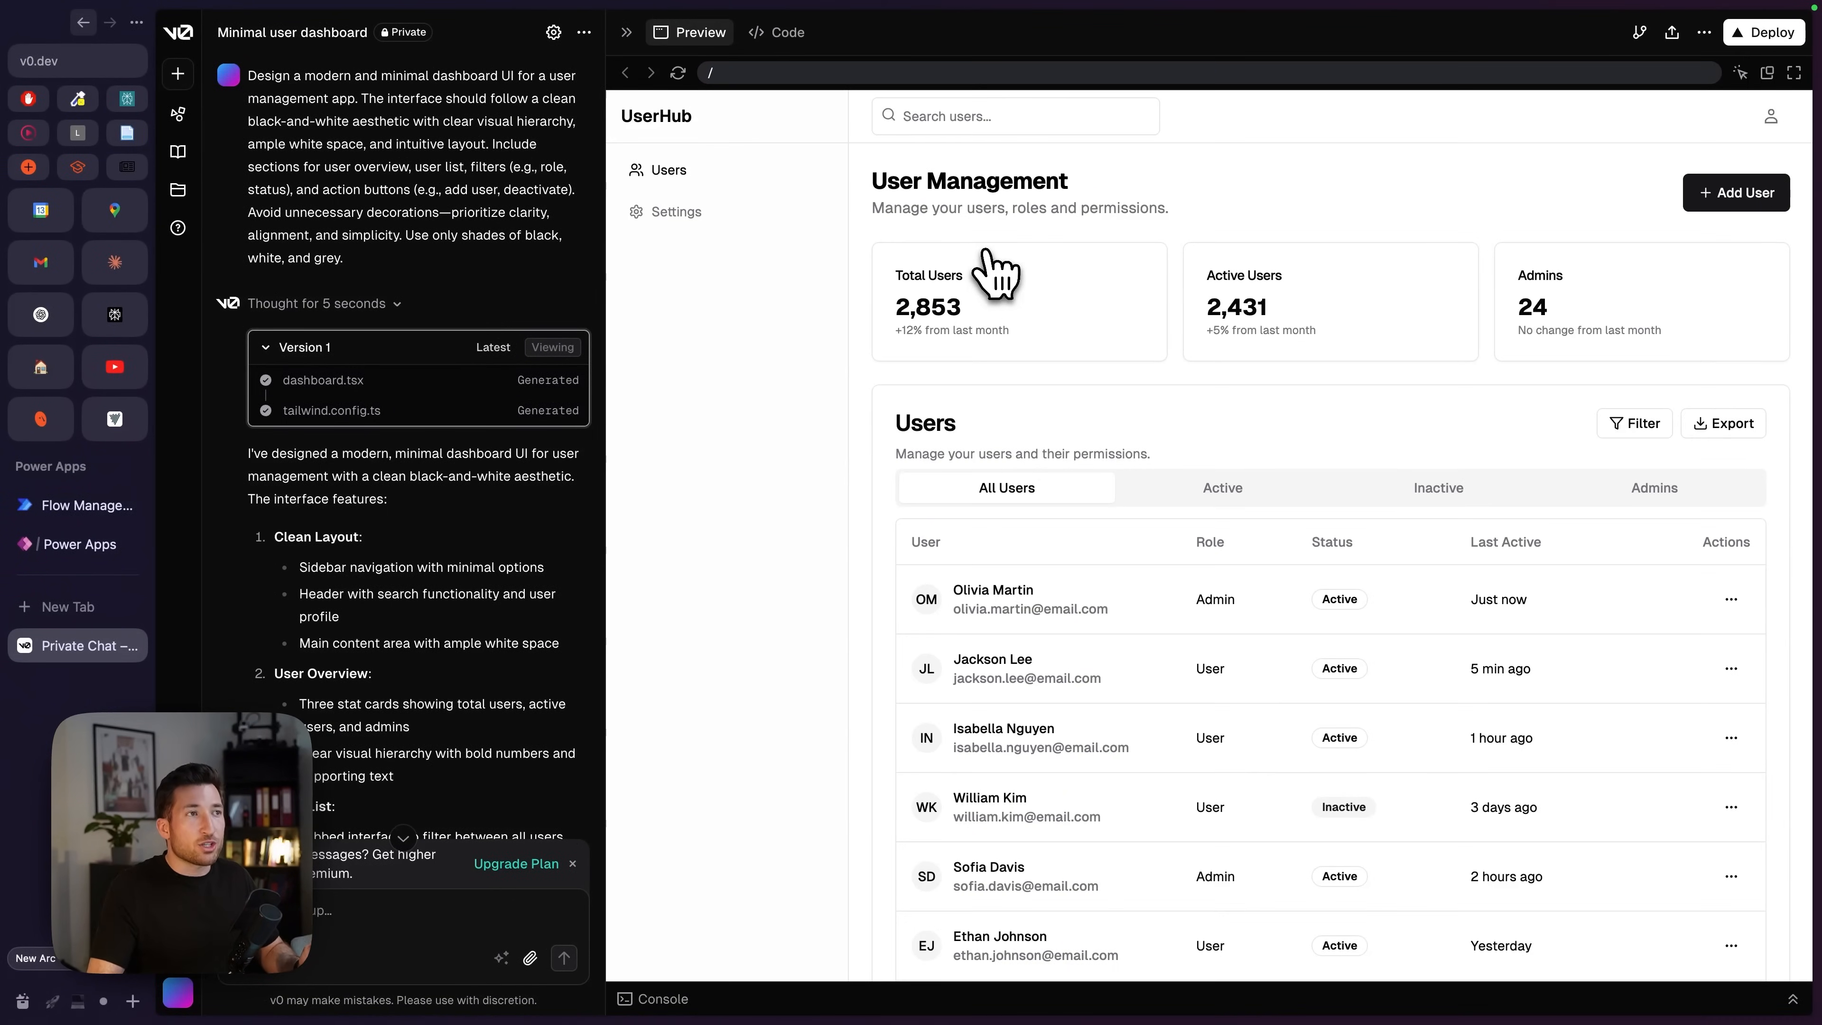